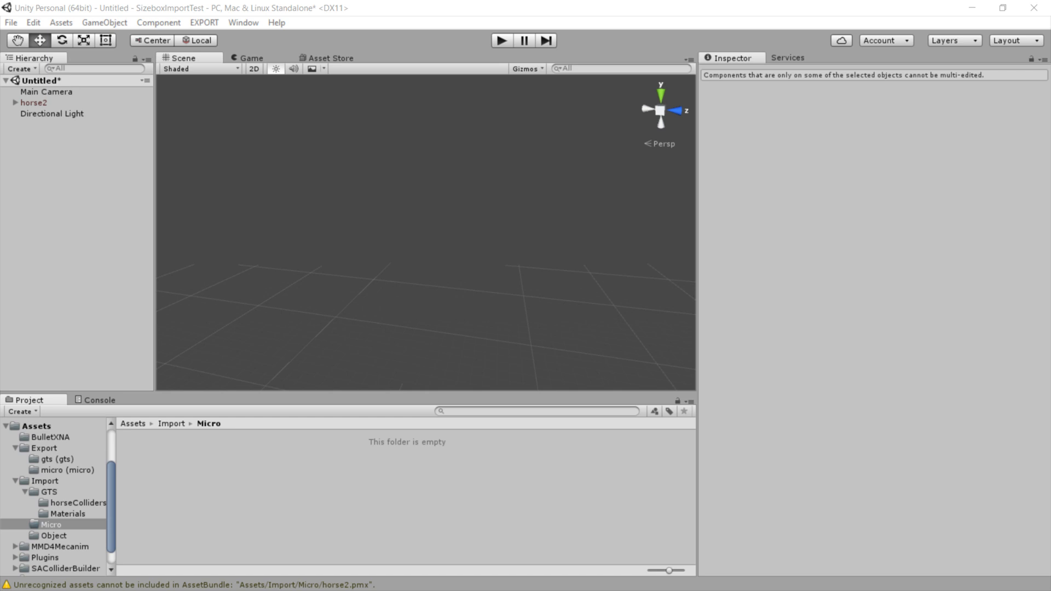
pyautogui.moveTo(60, 525)
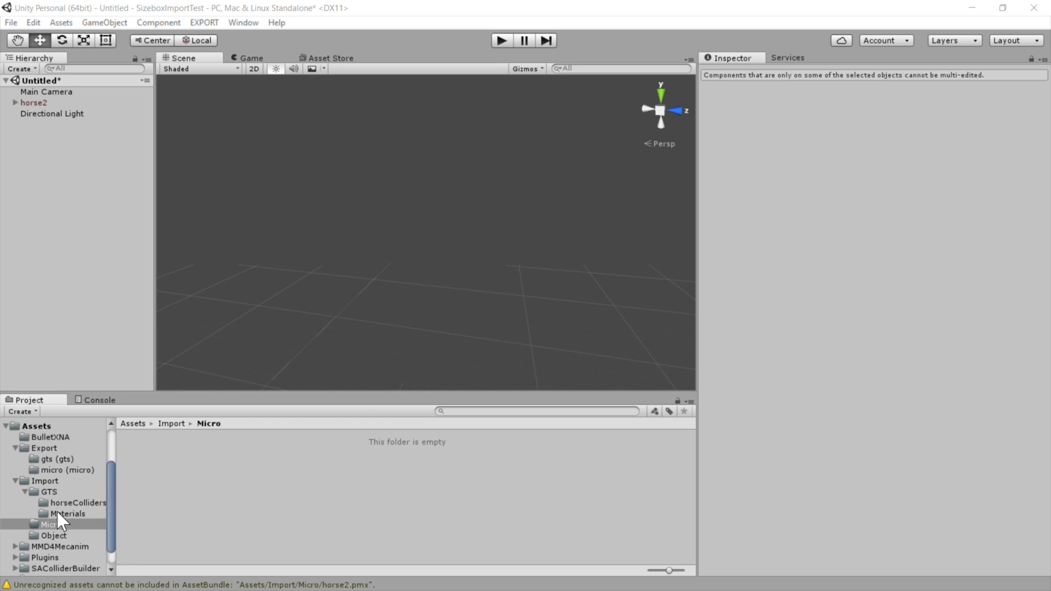
# Open the GTS import folder and bring up actions for its Materials folder.
pyautogui.click(49, 491)
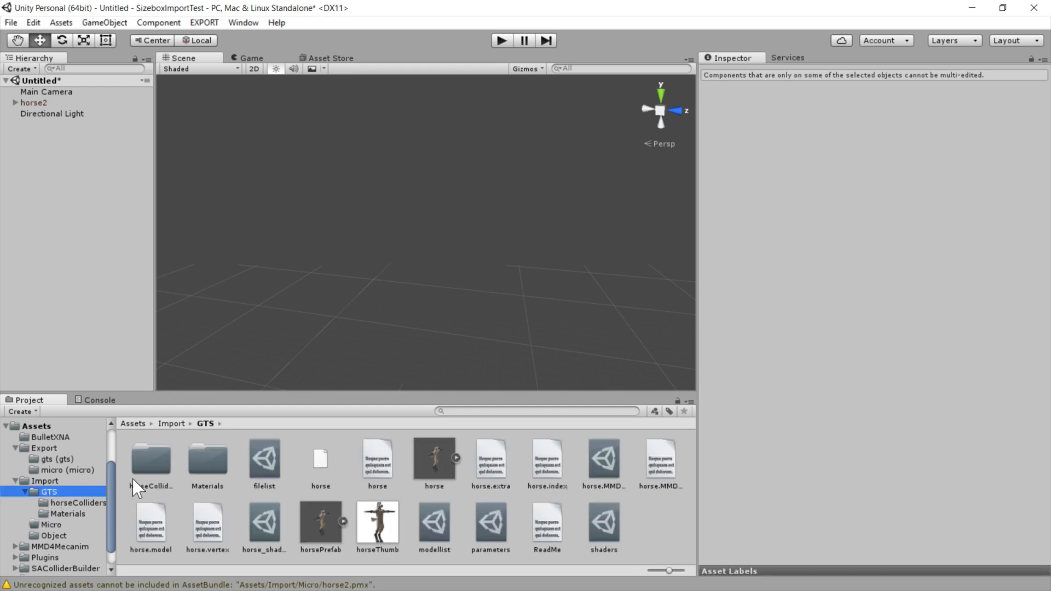
pyautogui.moveTo(206, 476)
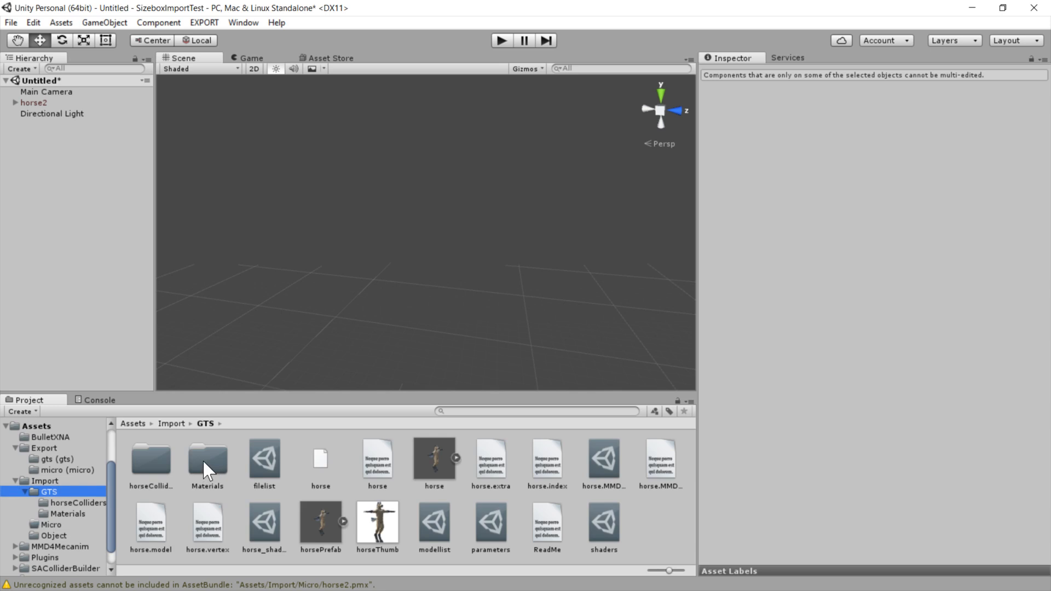
pyautogui.rightClick(207, 463)
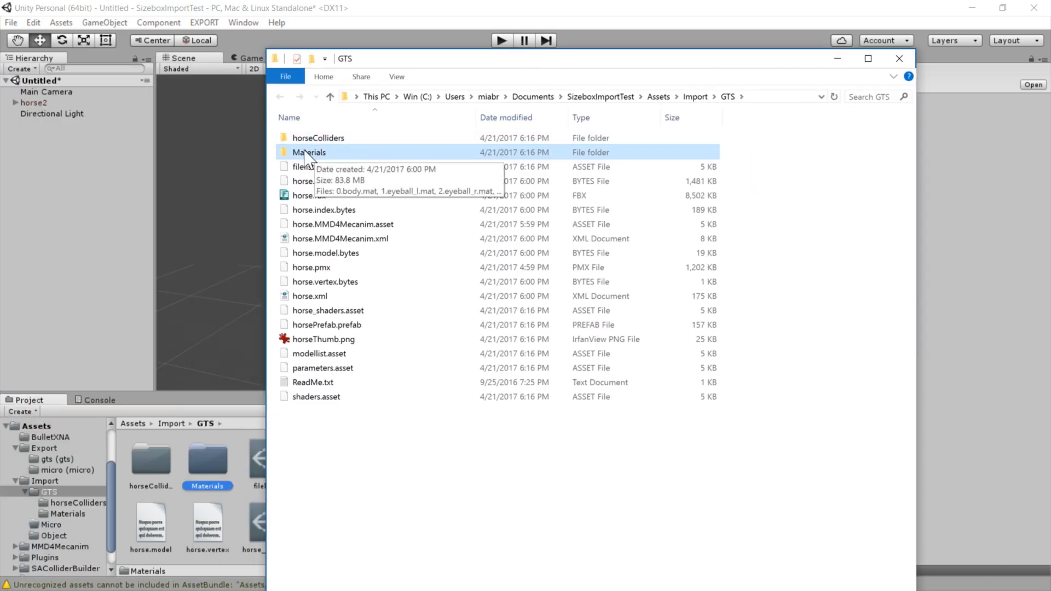
pyautogui.moveTo(699, 110)
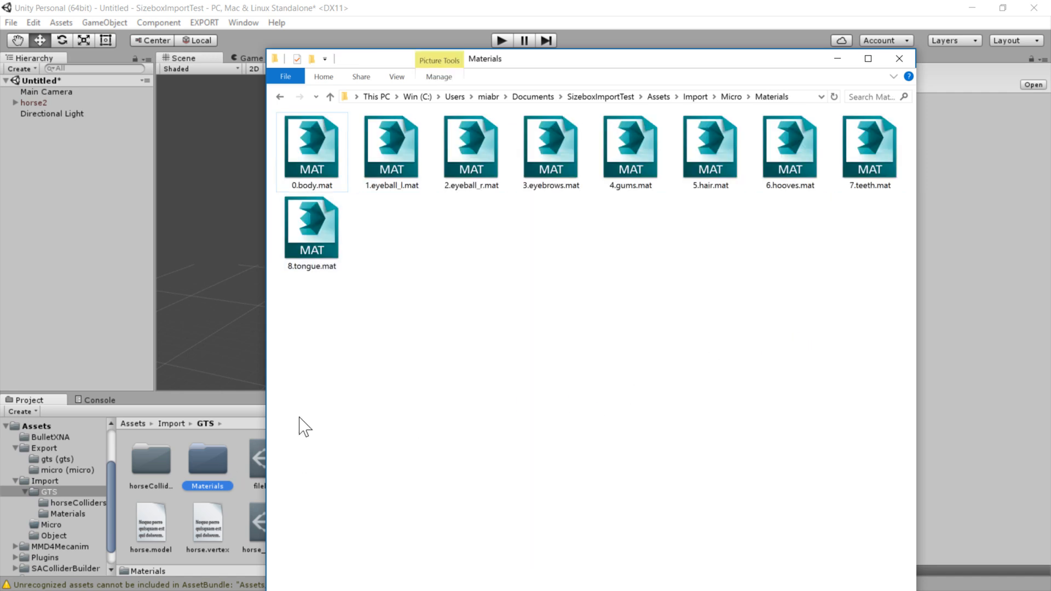
pyautogui.moveTo(80, 497)
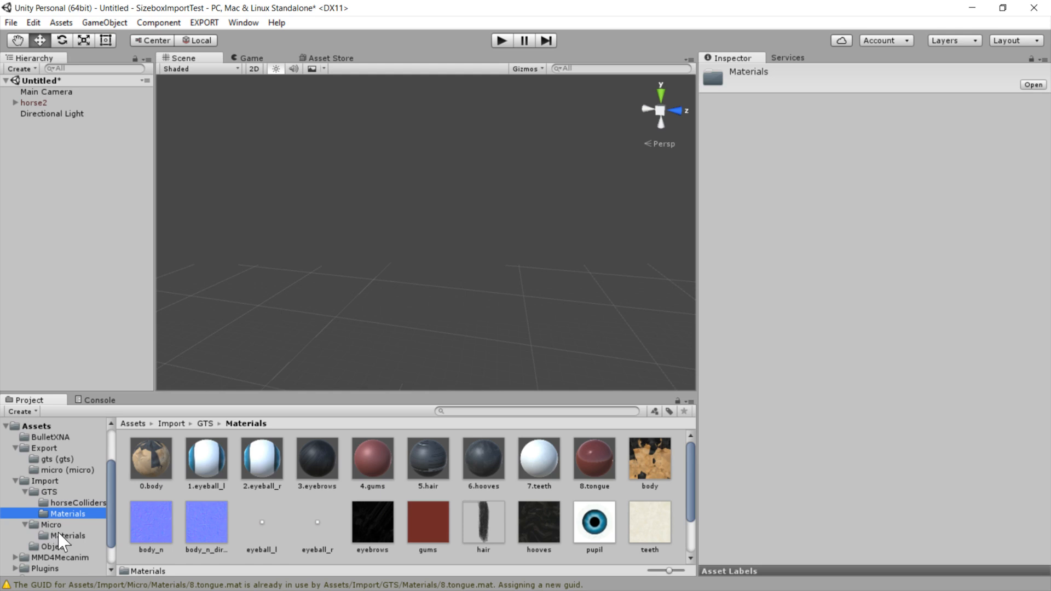
# Verify the nine materials in Micro > Materials, then return to the Micro folder.
pyautogui.click(66, 535)
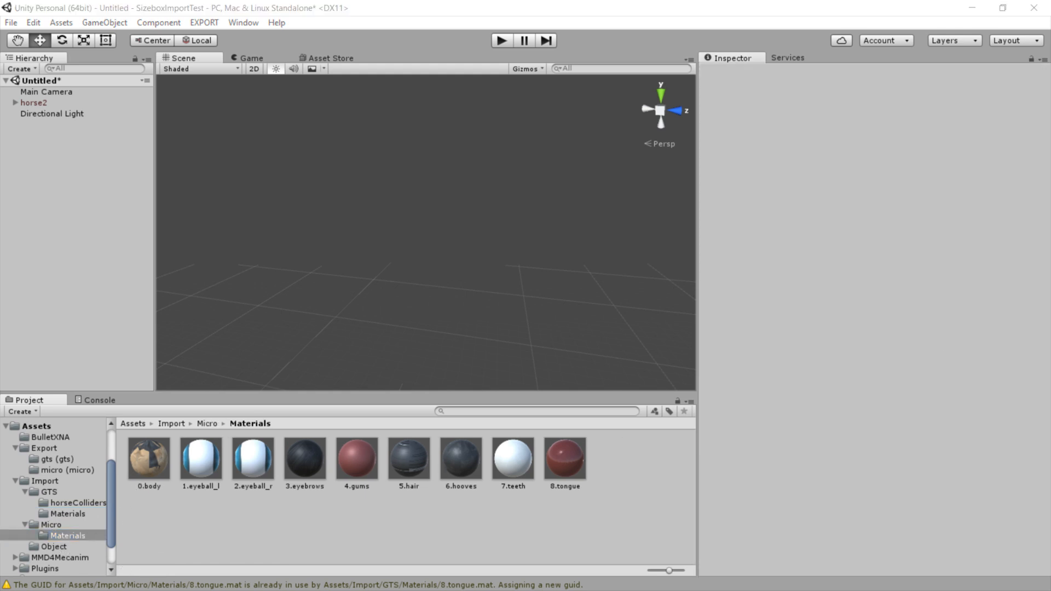
pyautogui.click(50, 524)
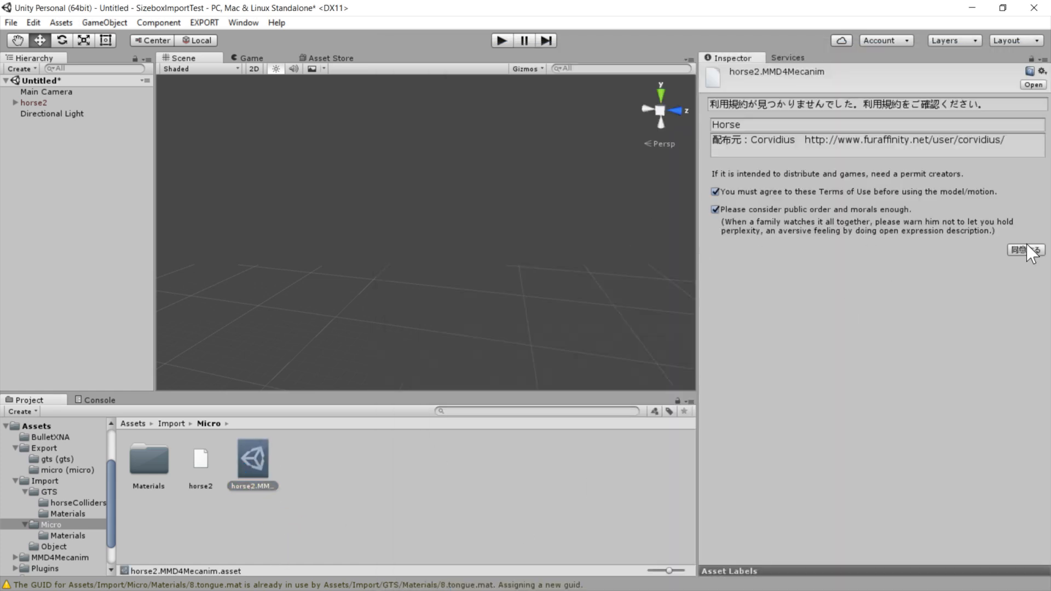
# Accept horse2's terms of use and run PMX2FBX Process to generate the FBX.
pyautogui.click(1019, 250)
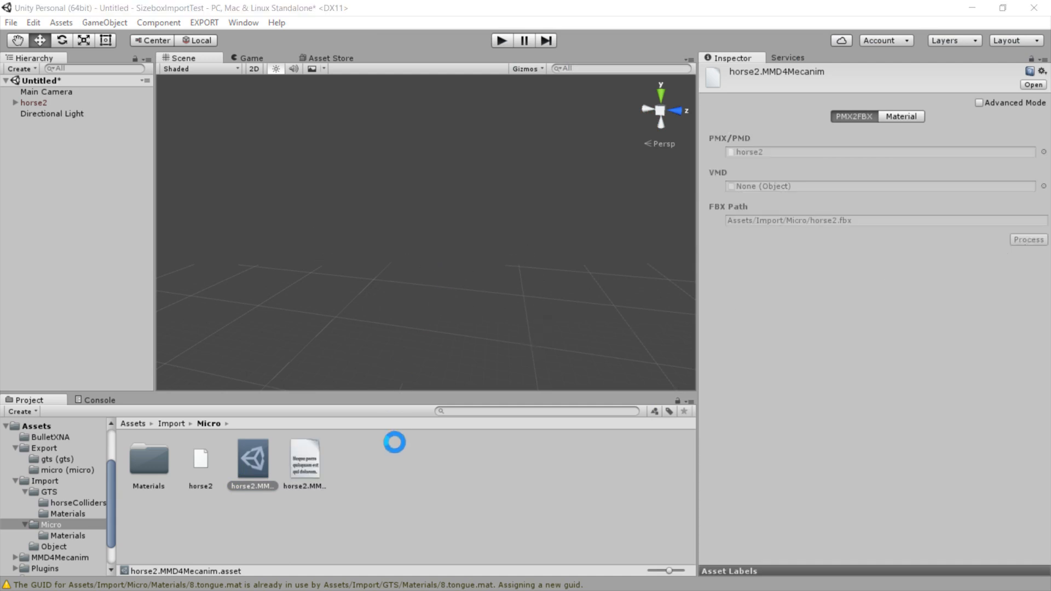
pyautogui.click(1028, 239)
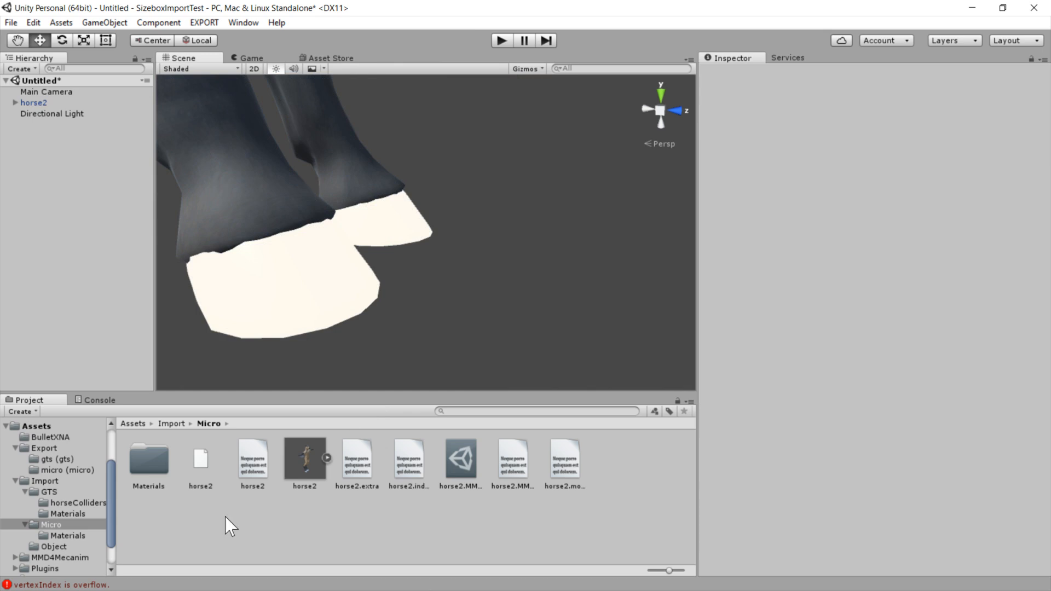
# Open Micro's Materials folder and compare the 6.hooves2 material's settings against the hooves material.
pyautogui.doubleClick(67, 536)
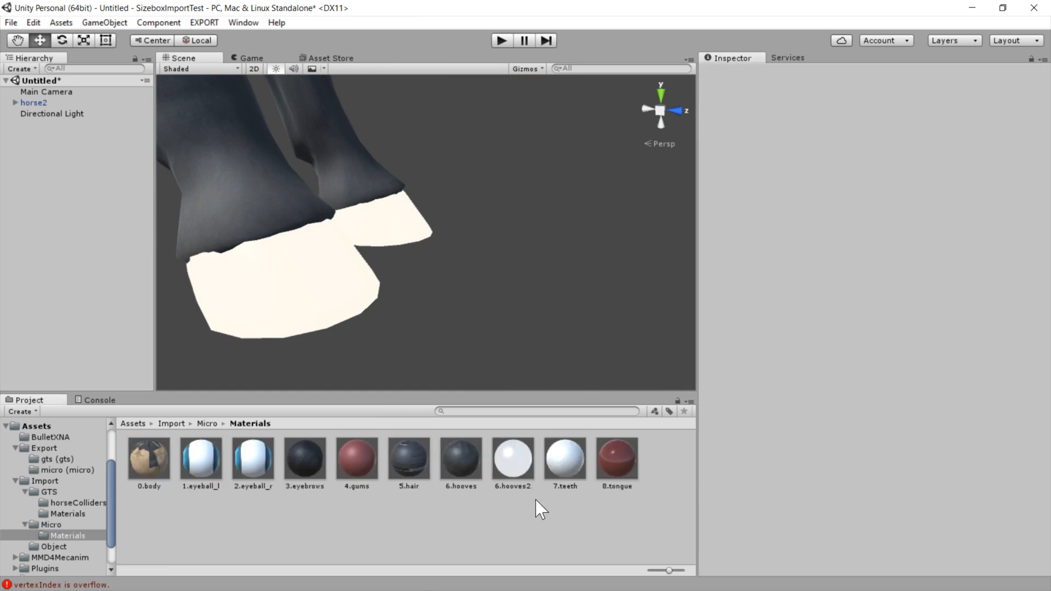
pyautogui.click(512, 460)
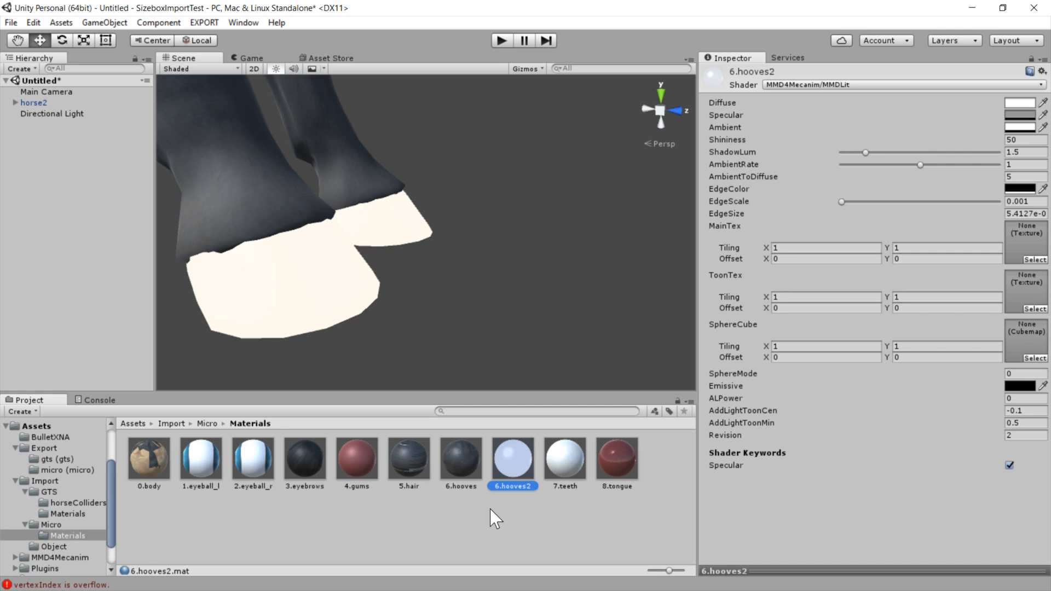
pyautogui.click(460, 460)
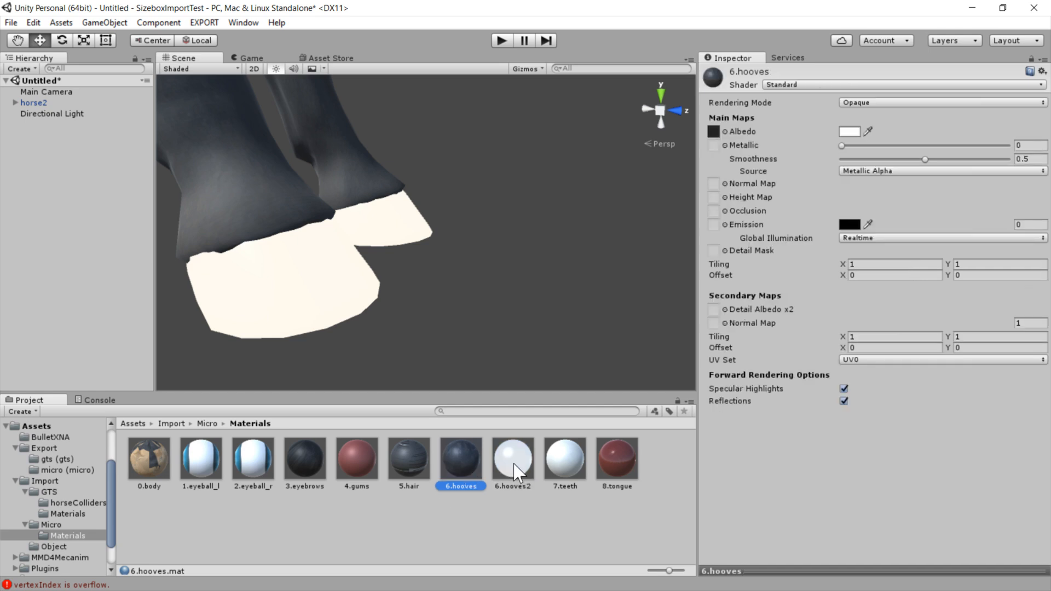
pyautogui.click(512, 459)
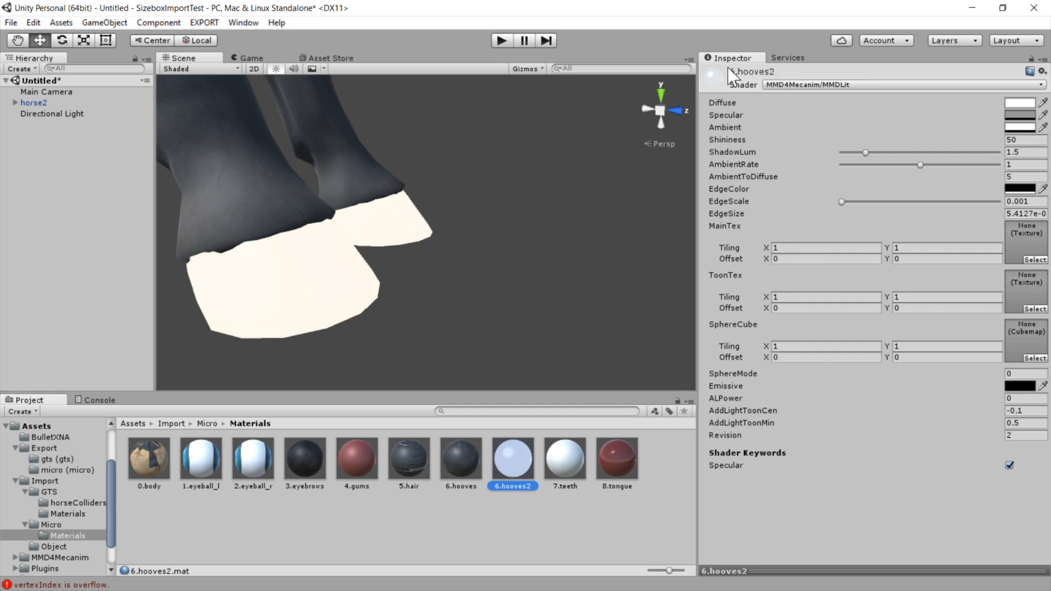
pyautogui.moveTo(824, 92)
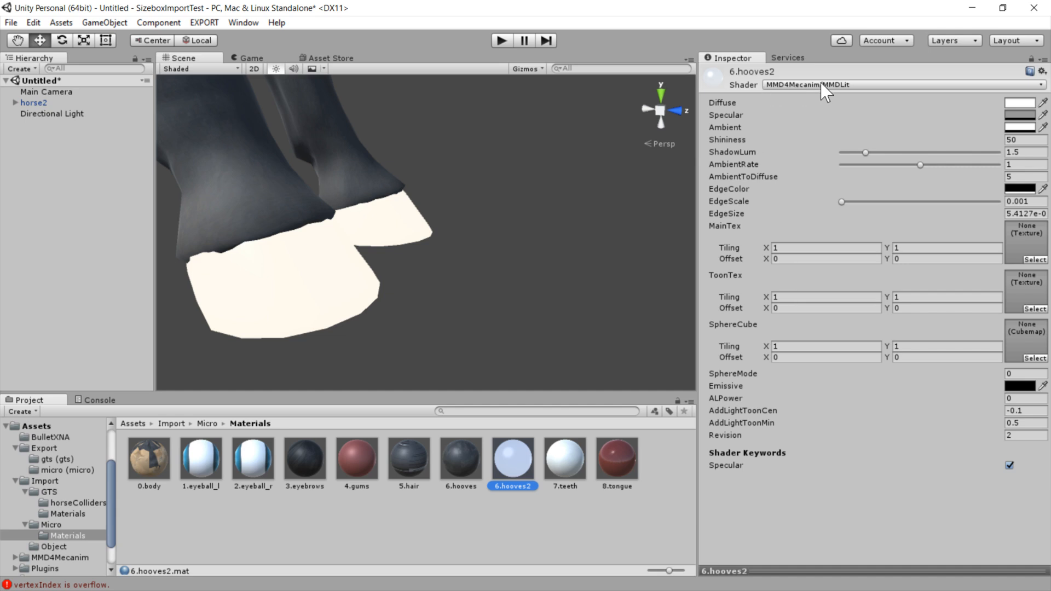
pyautogui.moveTo(478, 477)
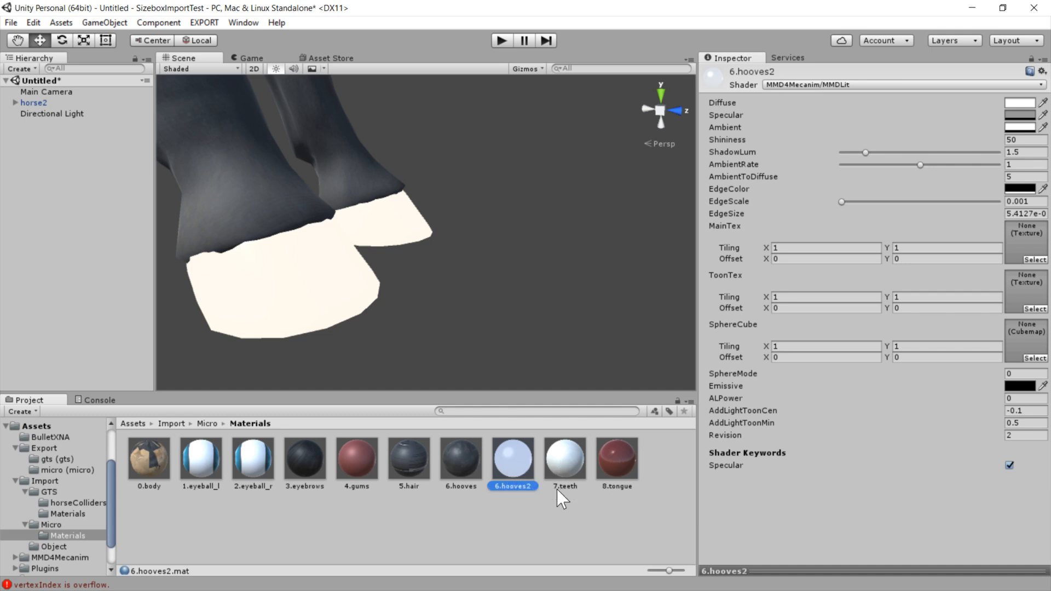
pyautogui.moveTo(489, 475)
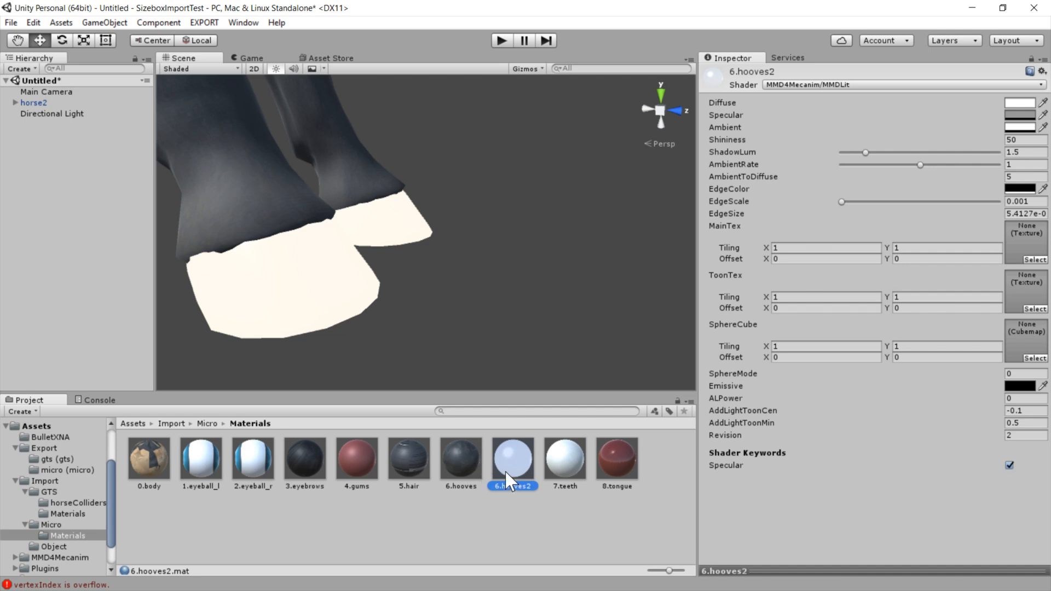
pyautogui.moveTo(506, 479)
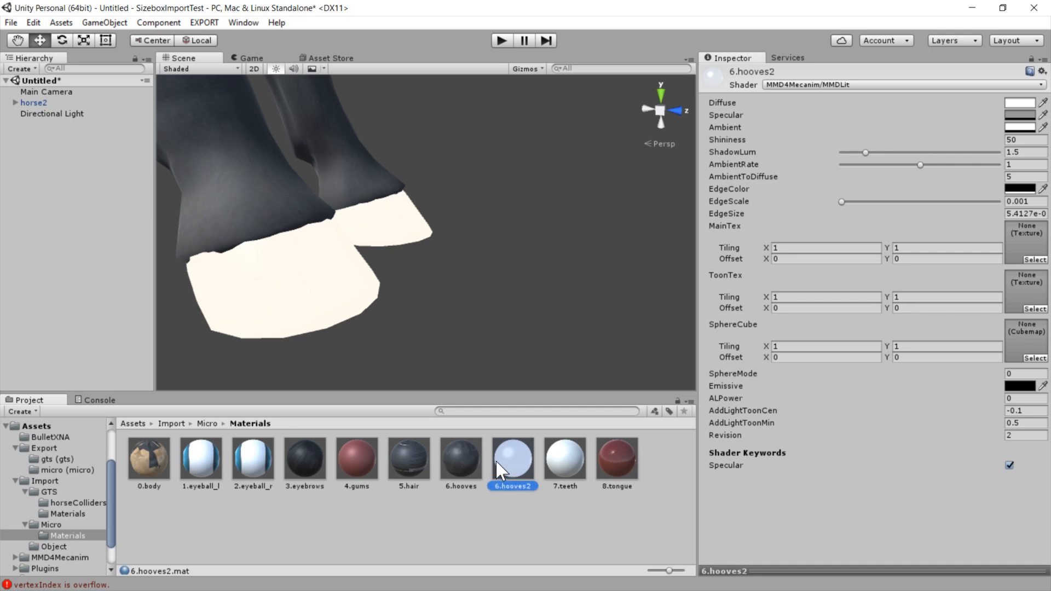
# Delete the 6.hooves2 material, confirm, and return to the Micro folder contents.
pyautogui.press('Delete')
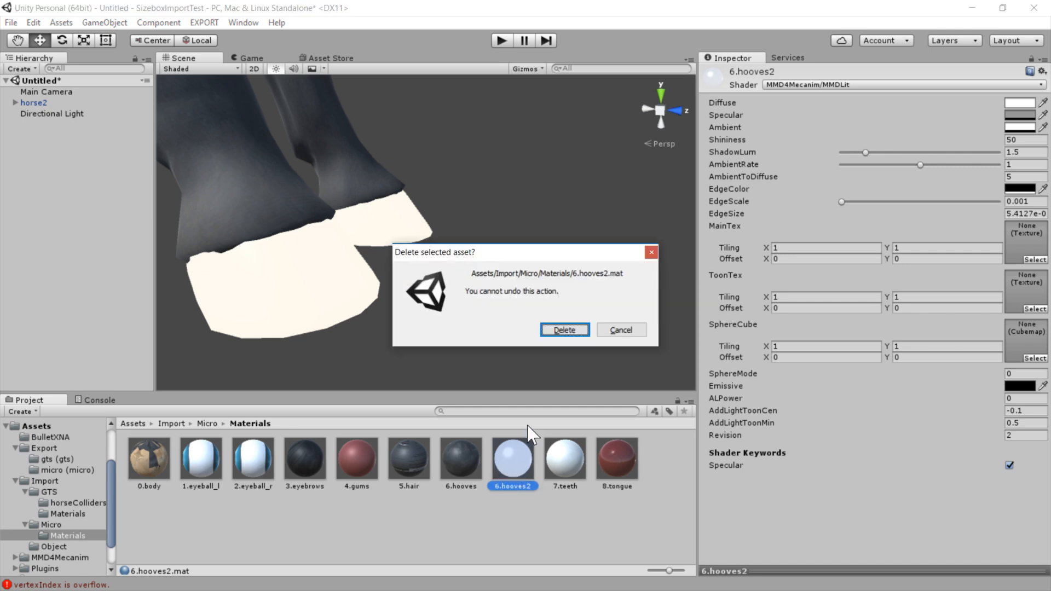
pyautogui.click(564, 329)
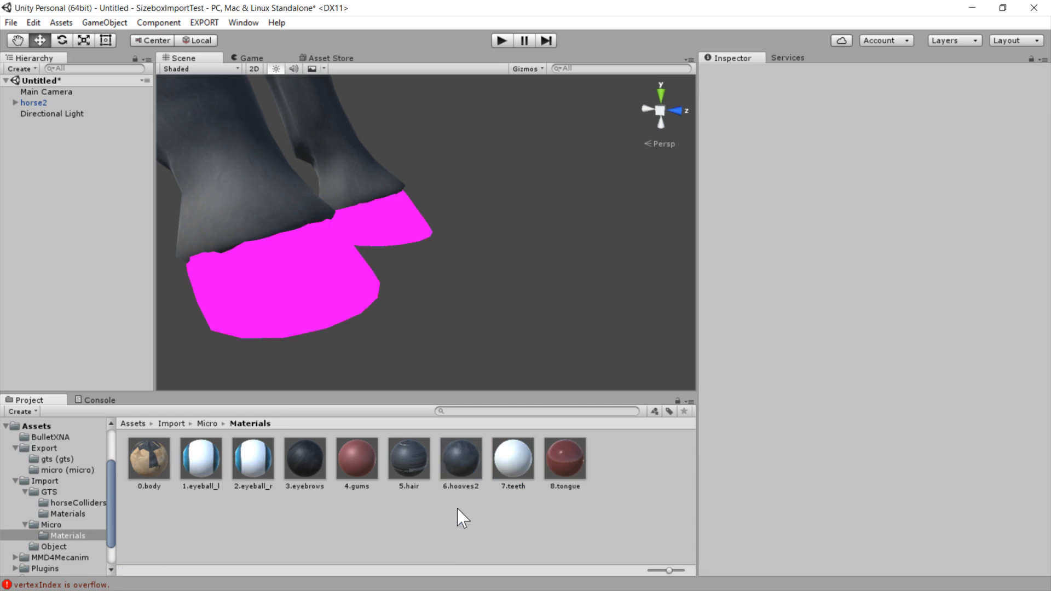
pyautogui.moveTo(316, 246)
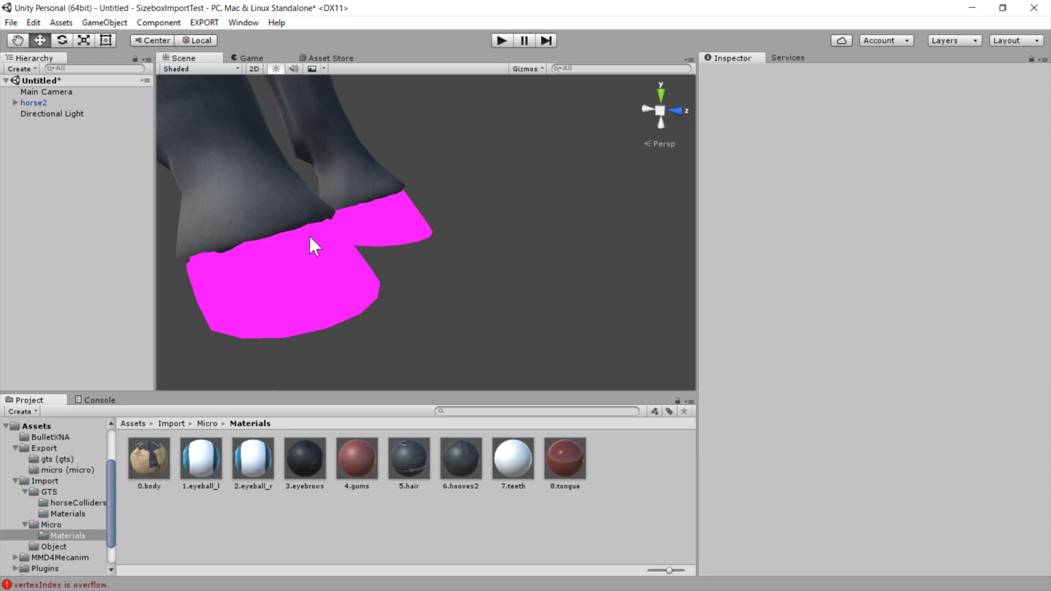
pyautogui.moveTo(316, 287)
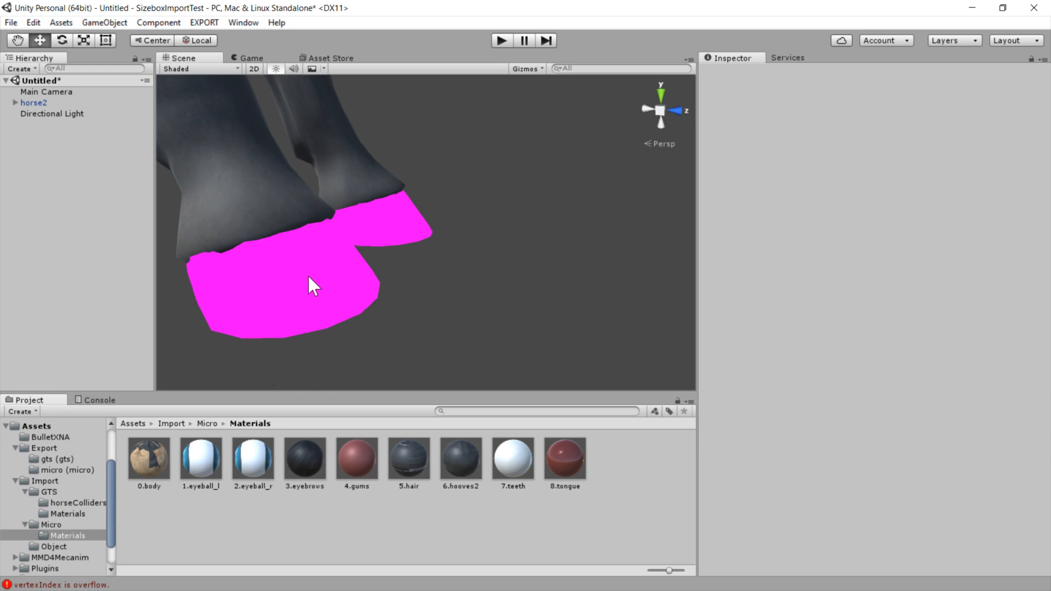
pyautogui.click(51, 525)
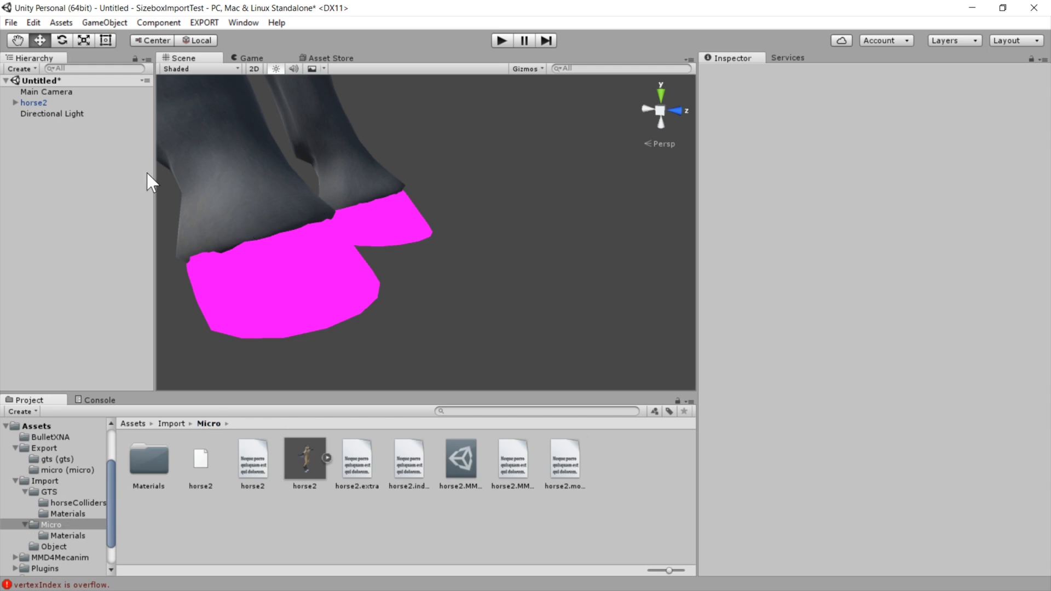
pyautogui.moveTo(452, 473)
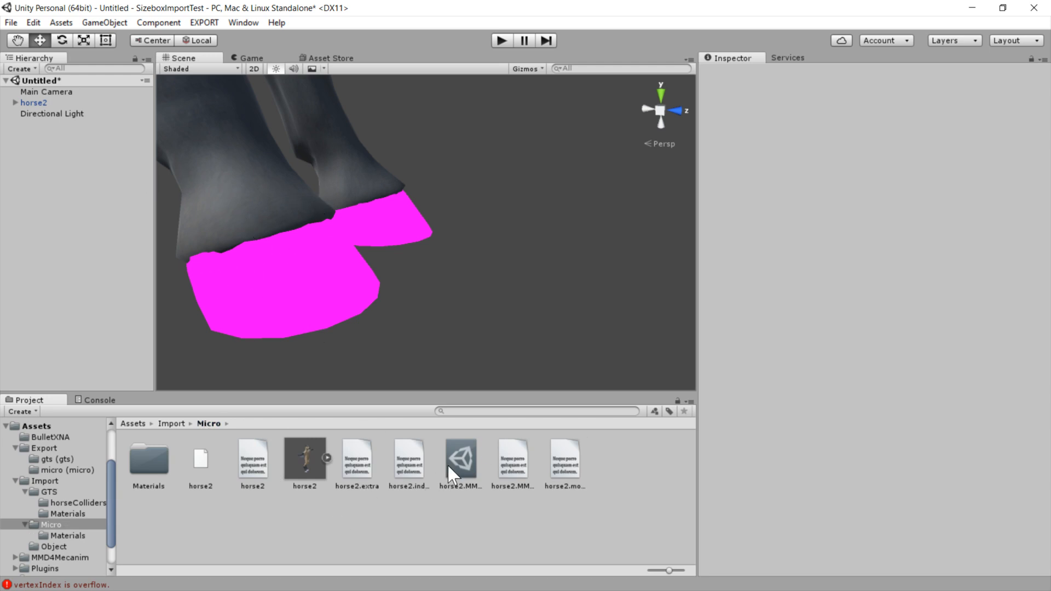
# Reprocess horse2.MMD4Mecanim to FBX and orbit the scene to check the dark hooves.
pyautogui.click(460, 459)
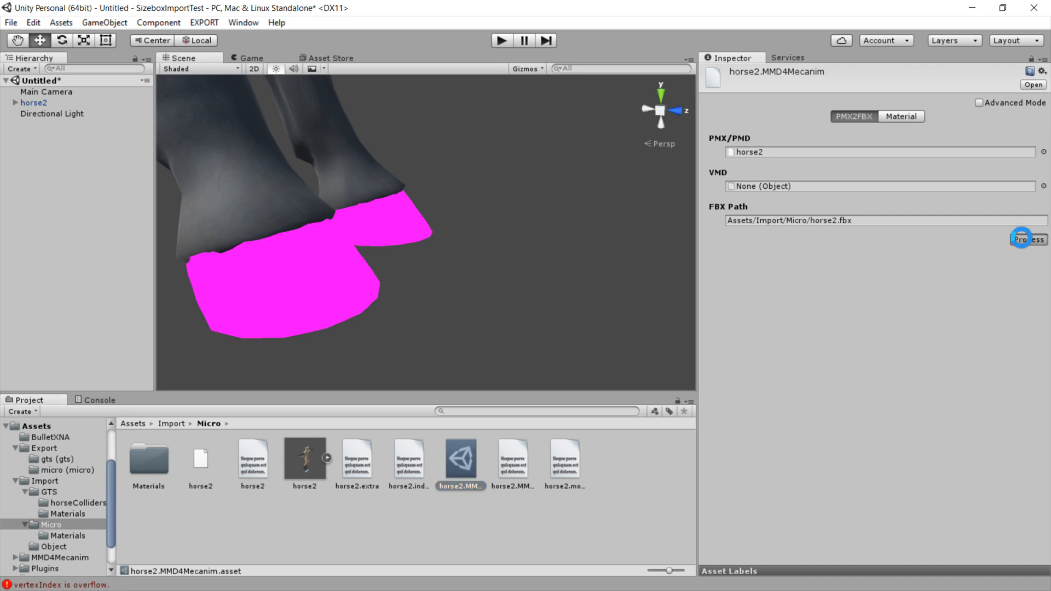
pyautogui.click(1028, 239)
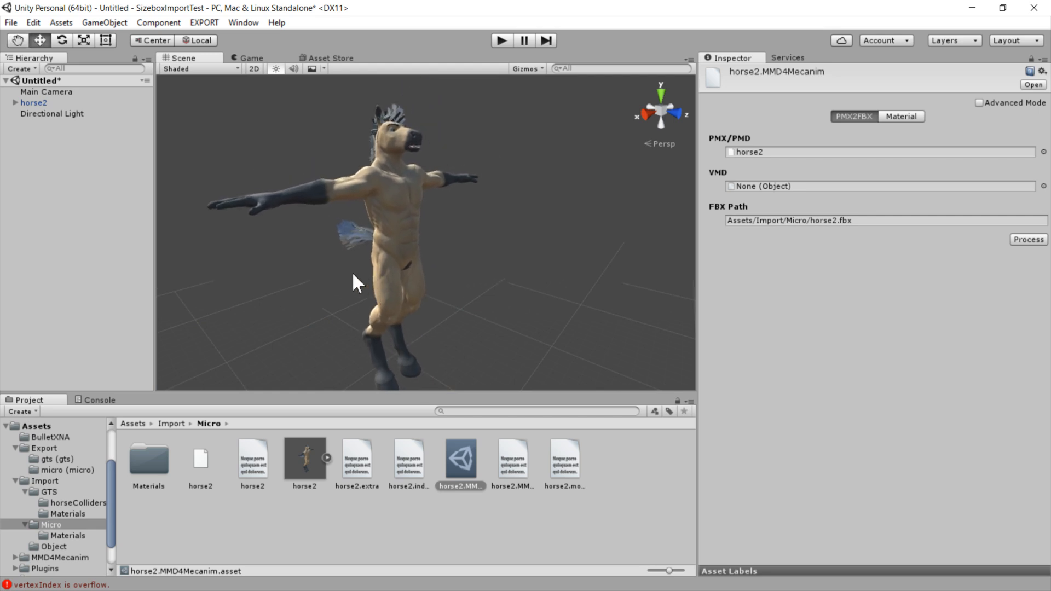
pyautogui.moveTo(356, 281); pyautogui.dragTo(449, 287)
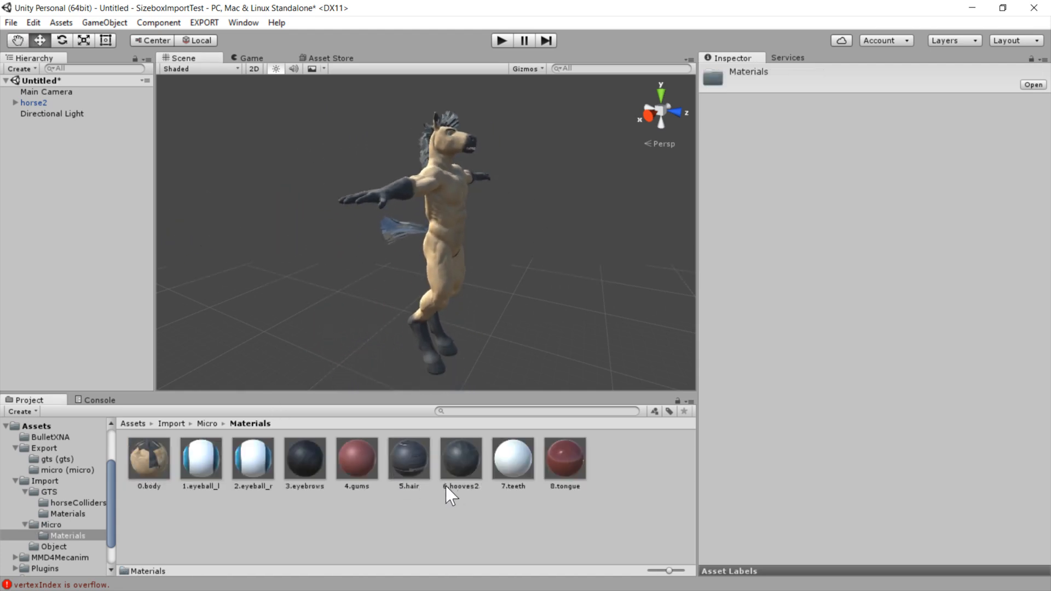
pyautogui.moveTo(376, 499)
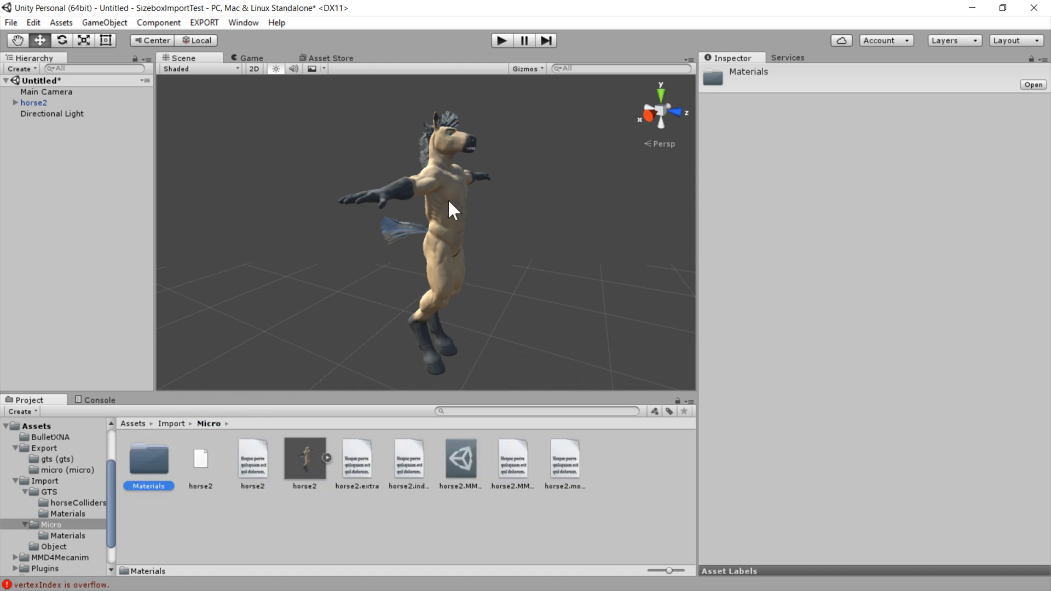
# Set horse2.fbx's rig Animation Type to Humanoid, apply it, and export the model.
pyautogui.click(34, 102)
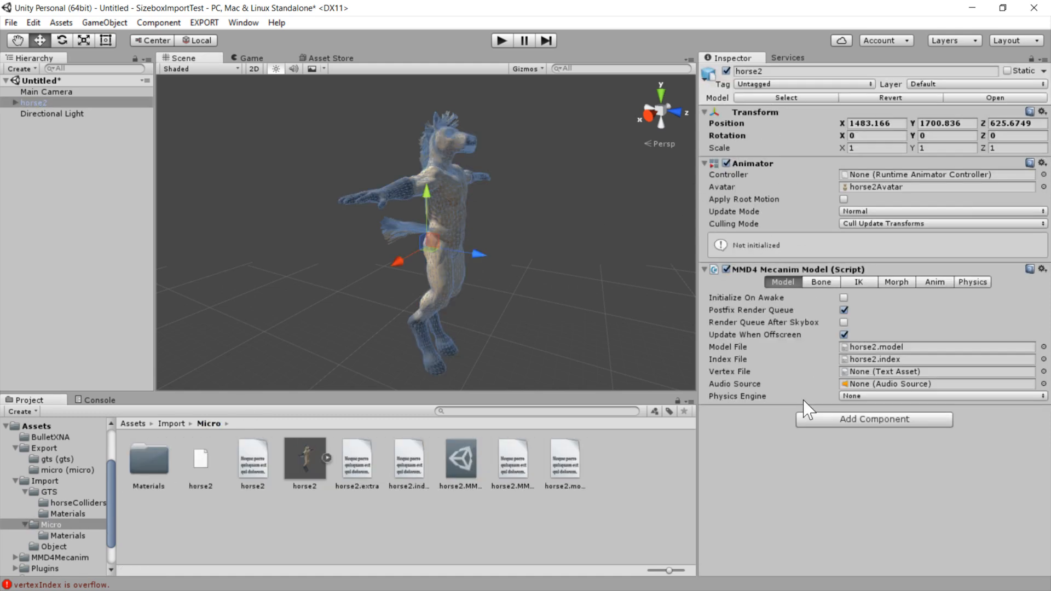
pyautogui.click(304, 459)
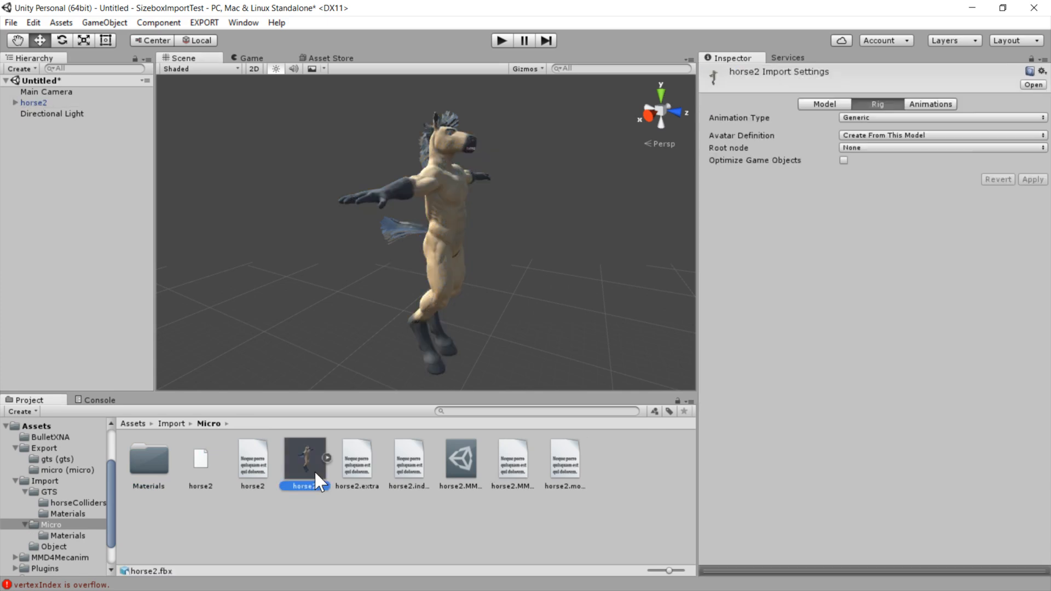
pyautogui.click(939, 117)
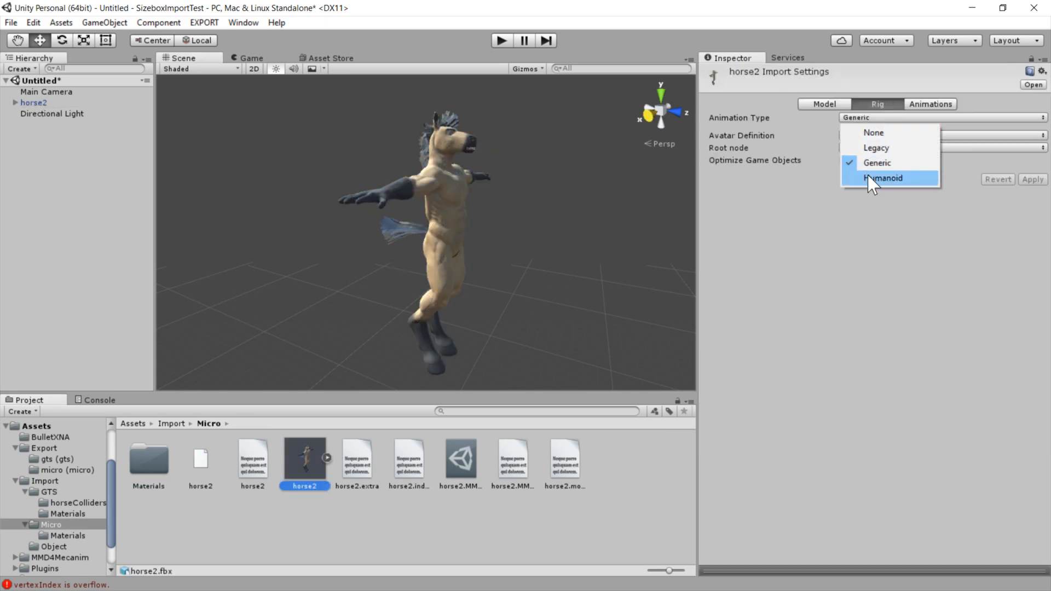
pyautogui.click(883, 177)
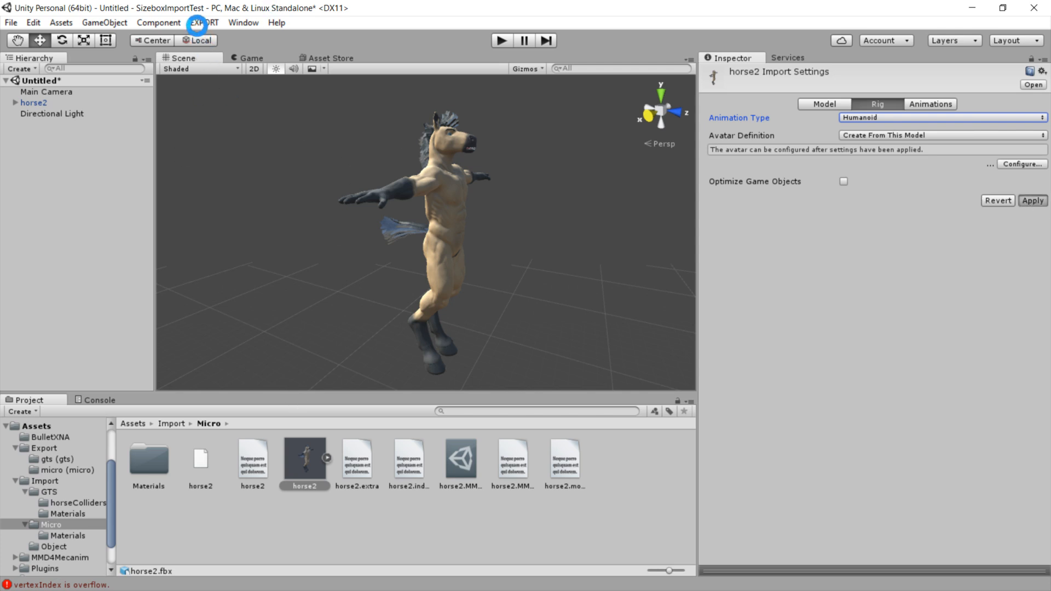
pyautogui.click(1031, 201)
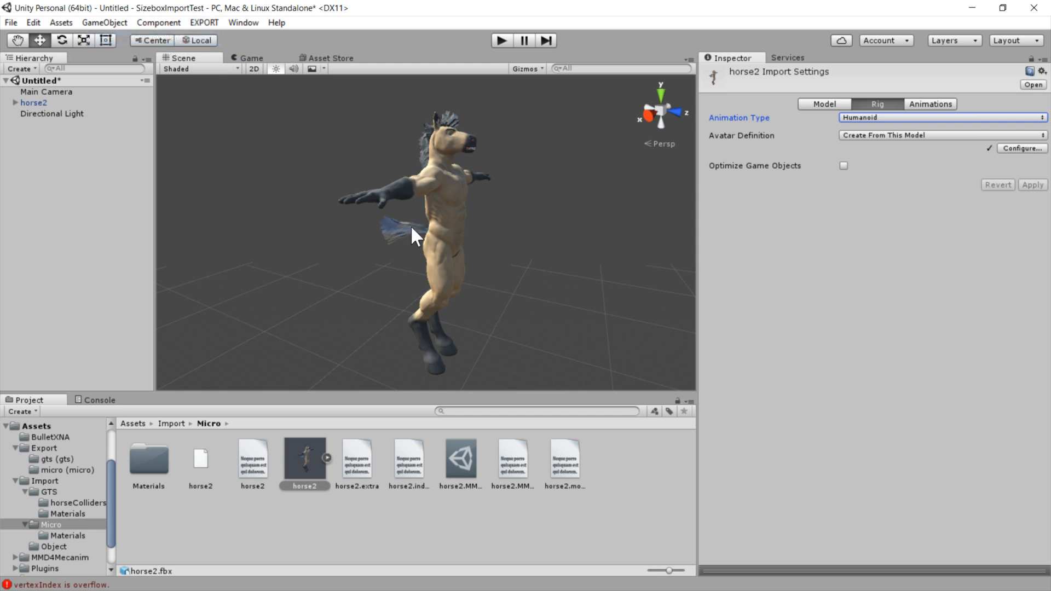
pyautogui.click(71, 469)
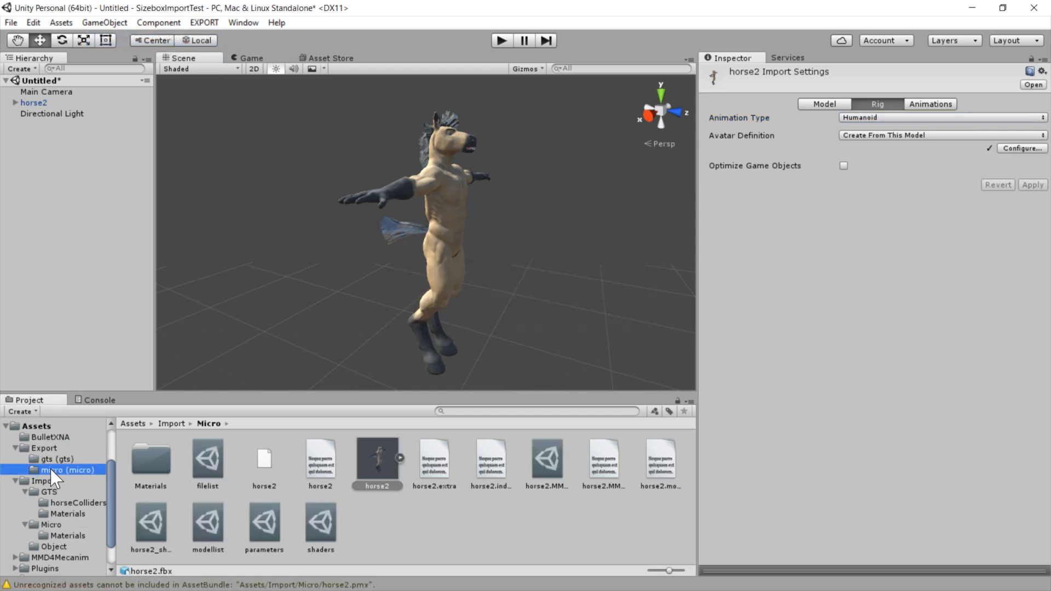